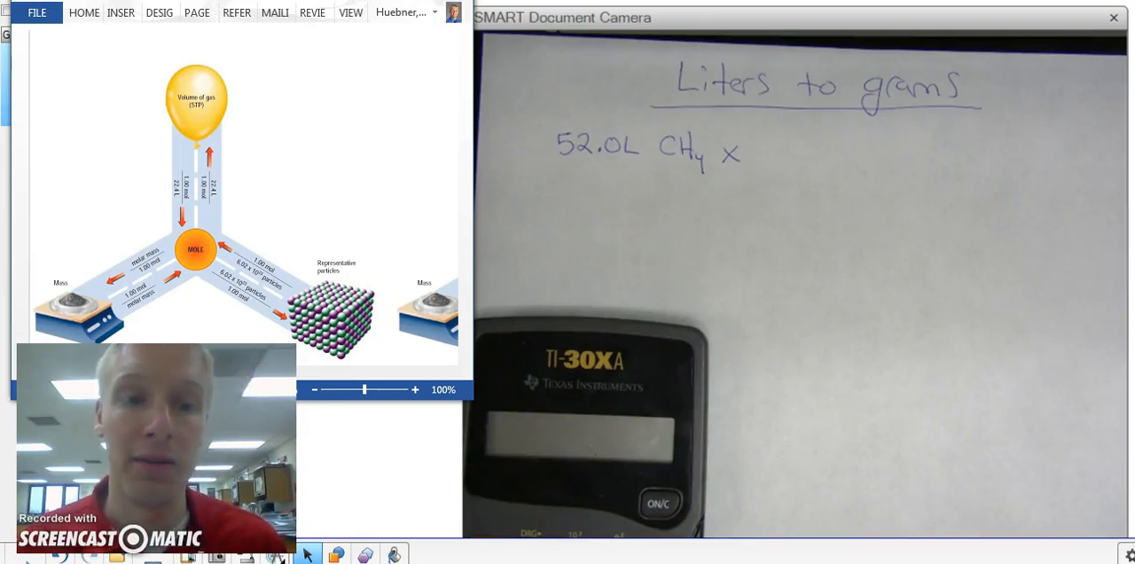
click(201, 317)
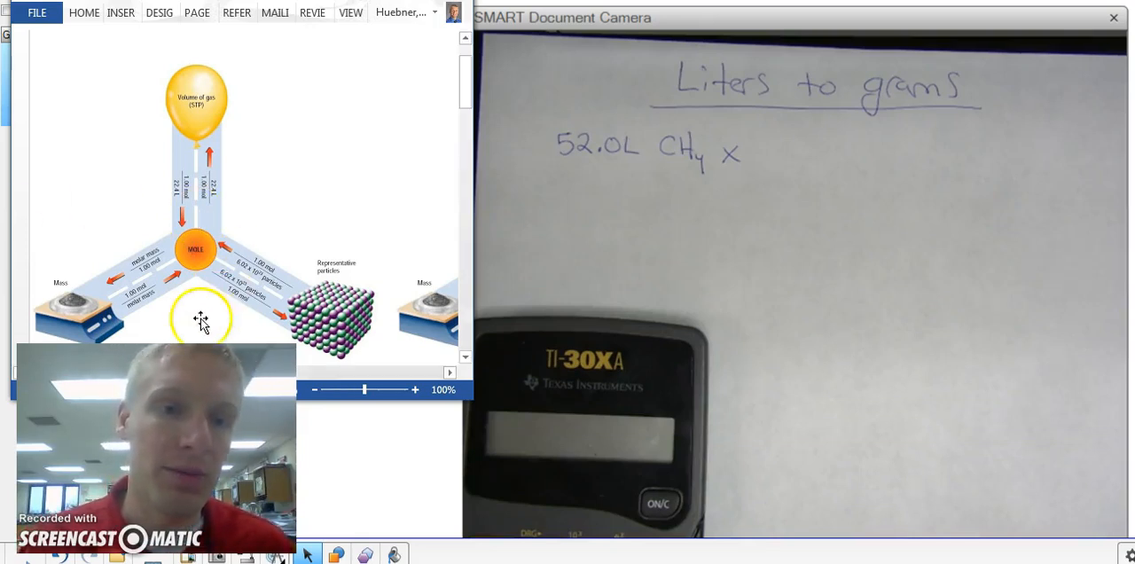
mouse_move(220, 102)
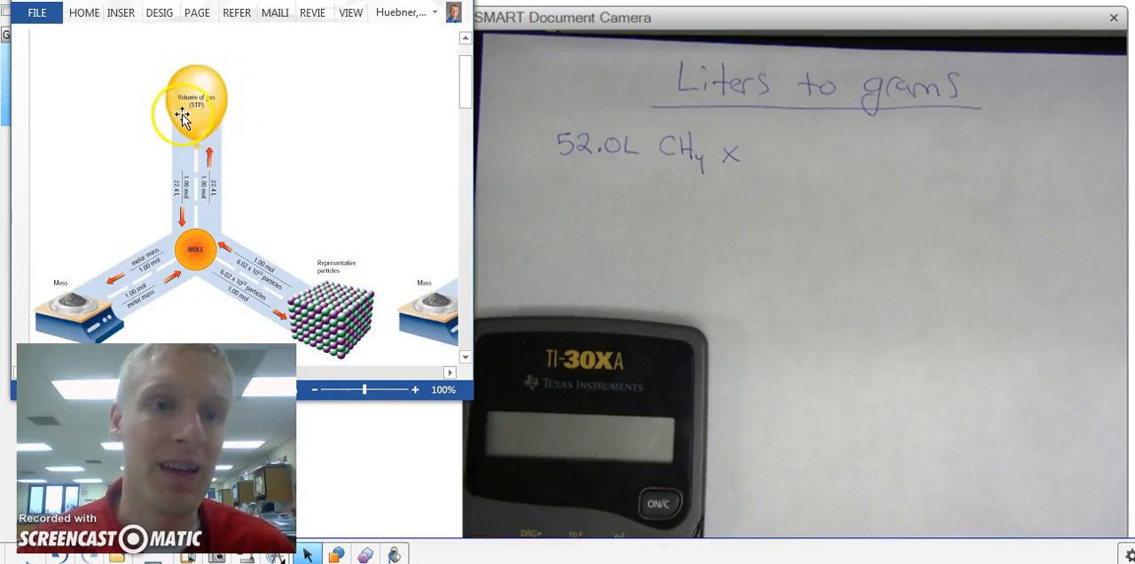
mouse_move(270, 222)
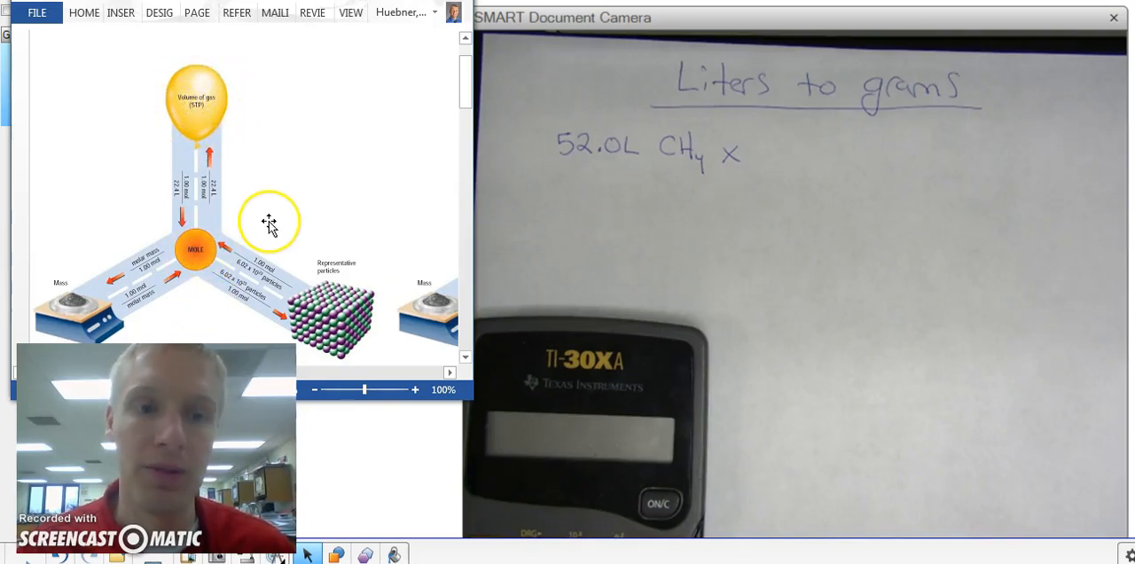